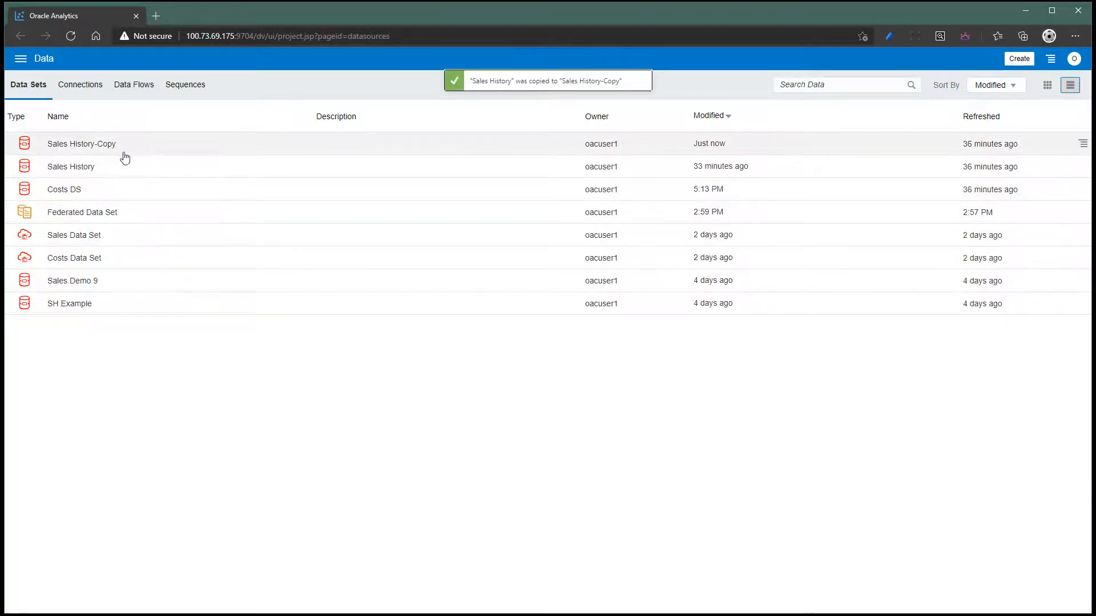
Open the Sales History-Copy data set for editing from its row actions menu.
{"action": "left_click", "coordinate": [1082, 144]}
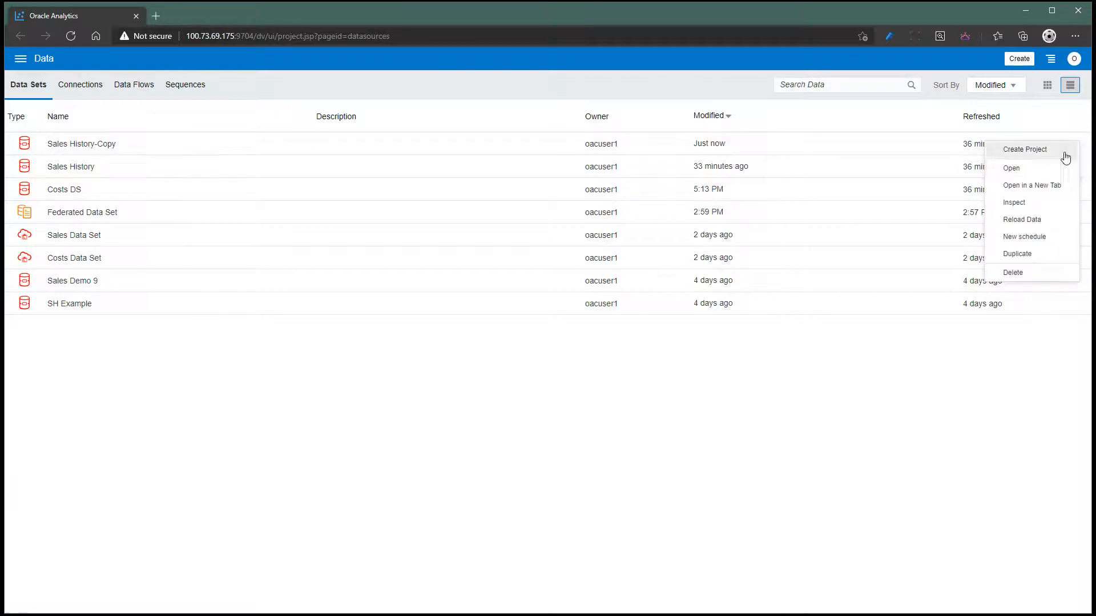
{"action": "left_click", "coordinate": [1011, 167]}
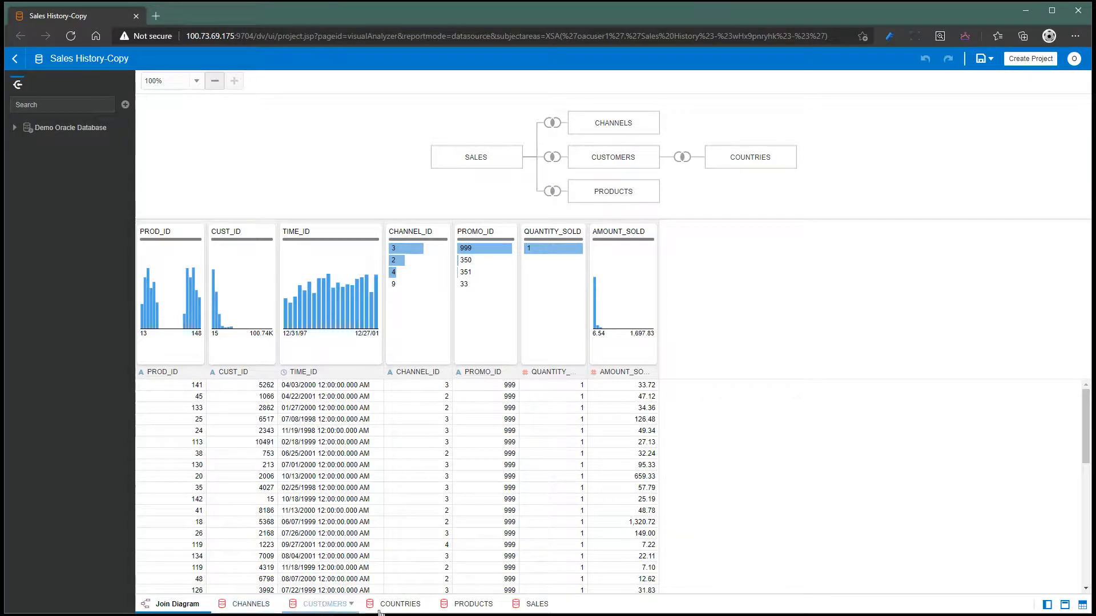
Remove the PRODUCTS table from the Sales History-Copy join diagram.
{"action": "left_click", "coordinate": [250, 604]}
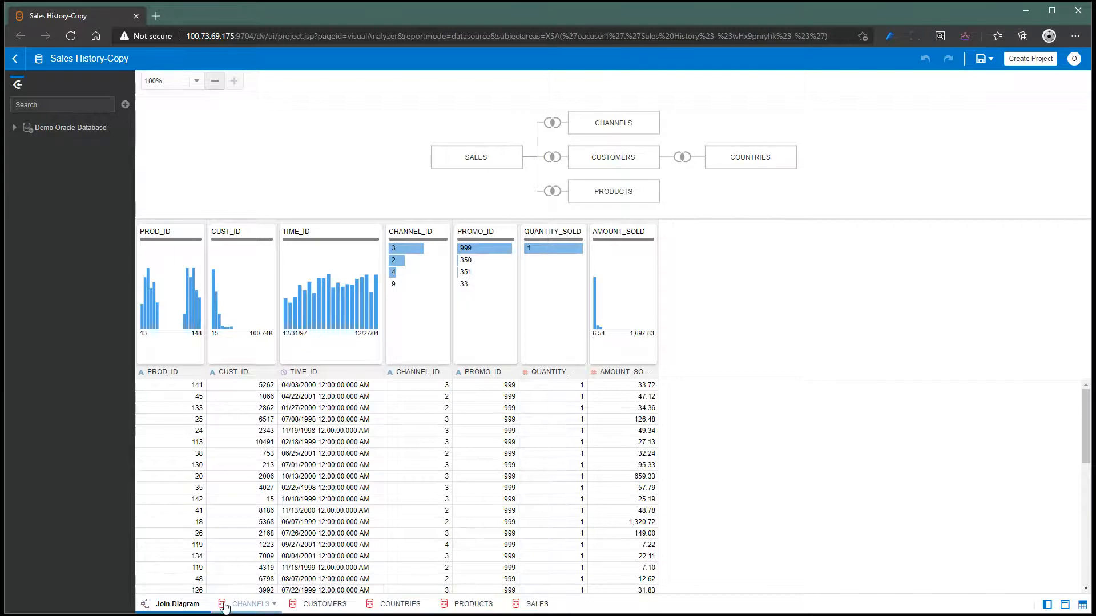
{"action": "left_click", "coordinate": [613, 190]}
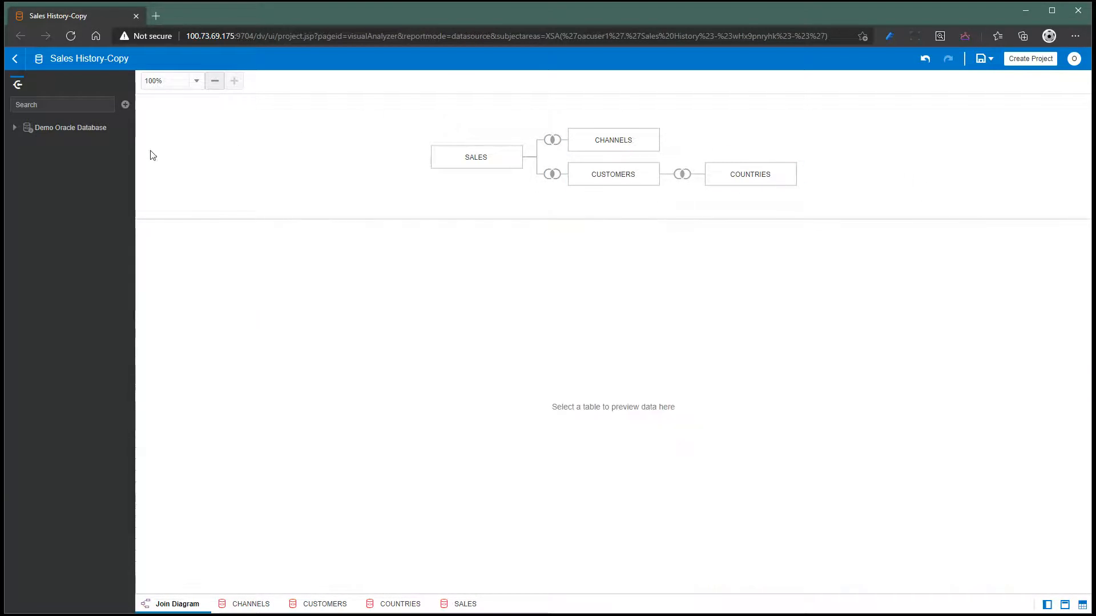
Add a Hive connection and browse to the northwind database's products table.
{"action": "left_click", "coordinate": [125, 105]}
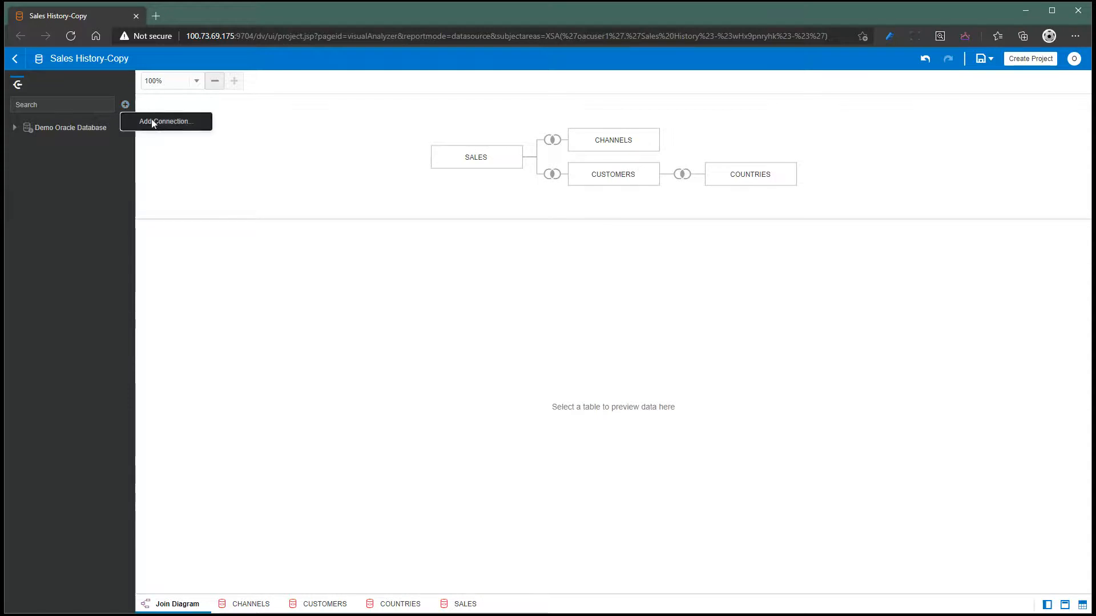
{"action": "left_click", "coordinate": [166, 121]}
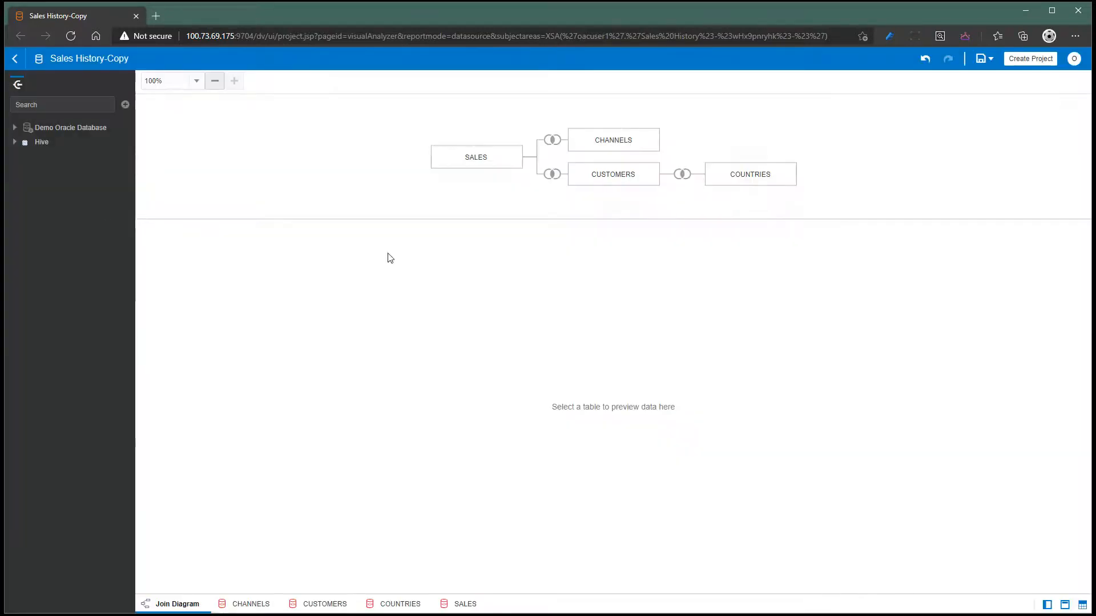
{"action": "left_click", "coordinate": [15, 142]}
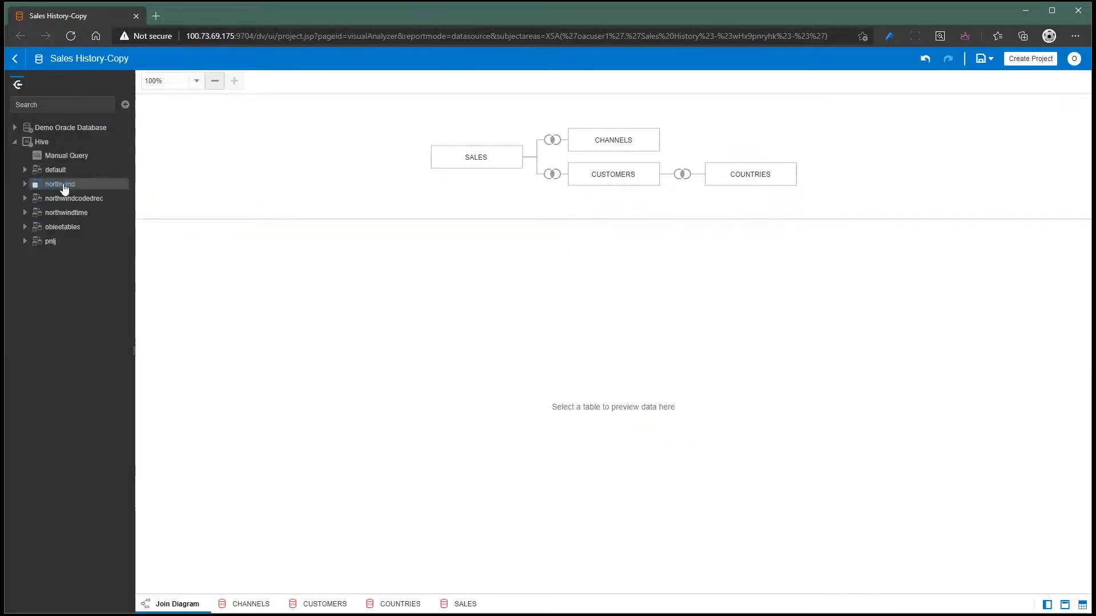
{"action": "left_click", "coordinate": [26, 184]}
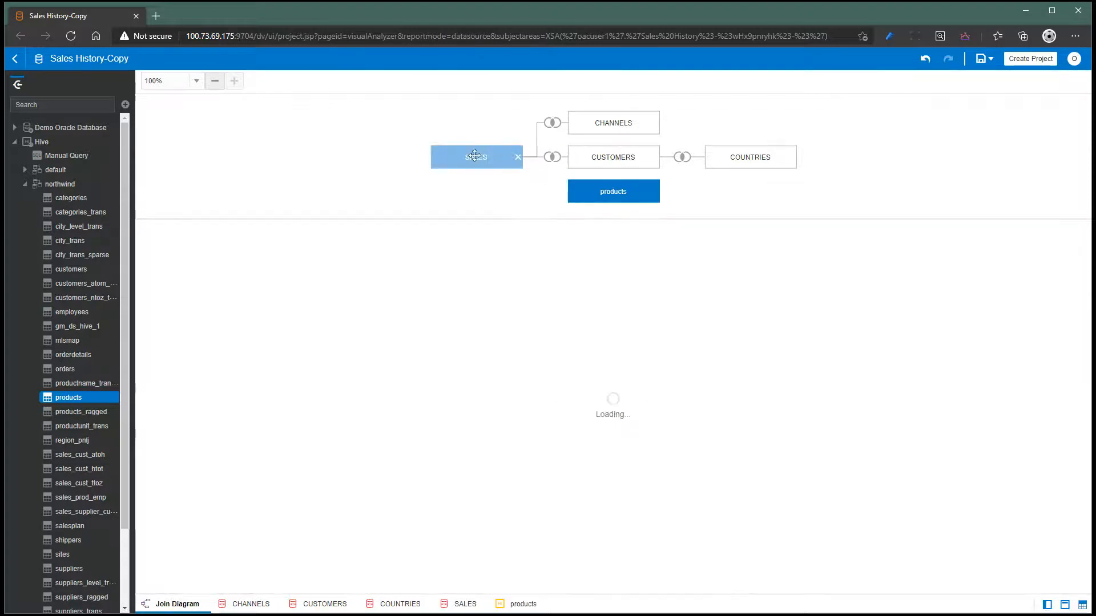
Join SALES to products on PROD_ID = PRODUCTID, treating PRODUCTID as an attribute.
{"action": "left_click", "coordinate": [551, 191]}
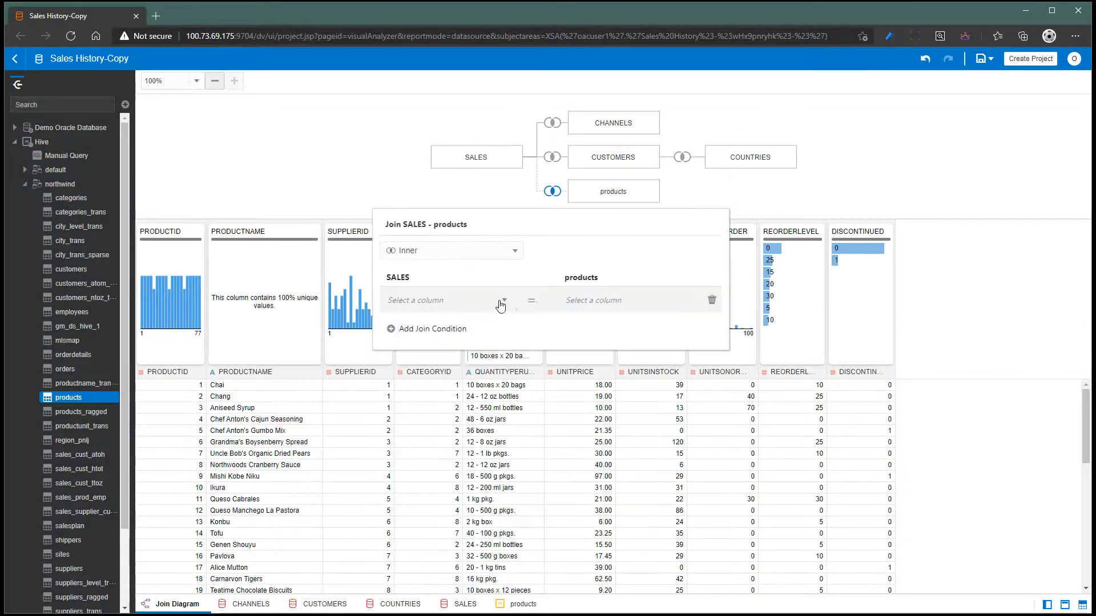
{"action": "left_click", "coordinate": [502, 300]}
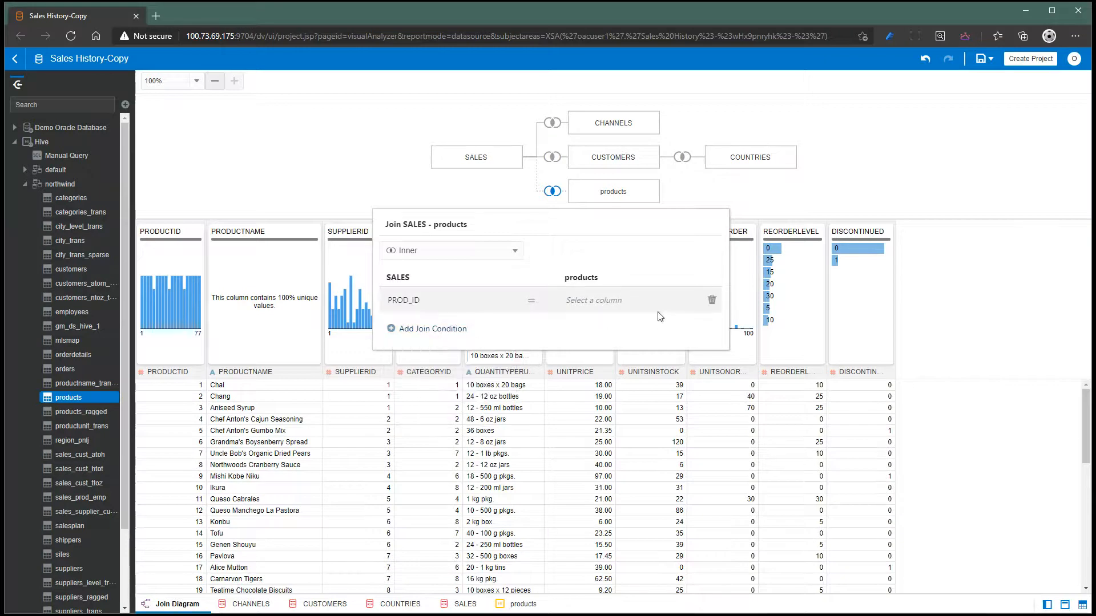
{"action": "left_click", "coordinate": [625, 300]}
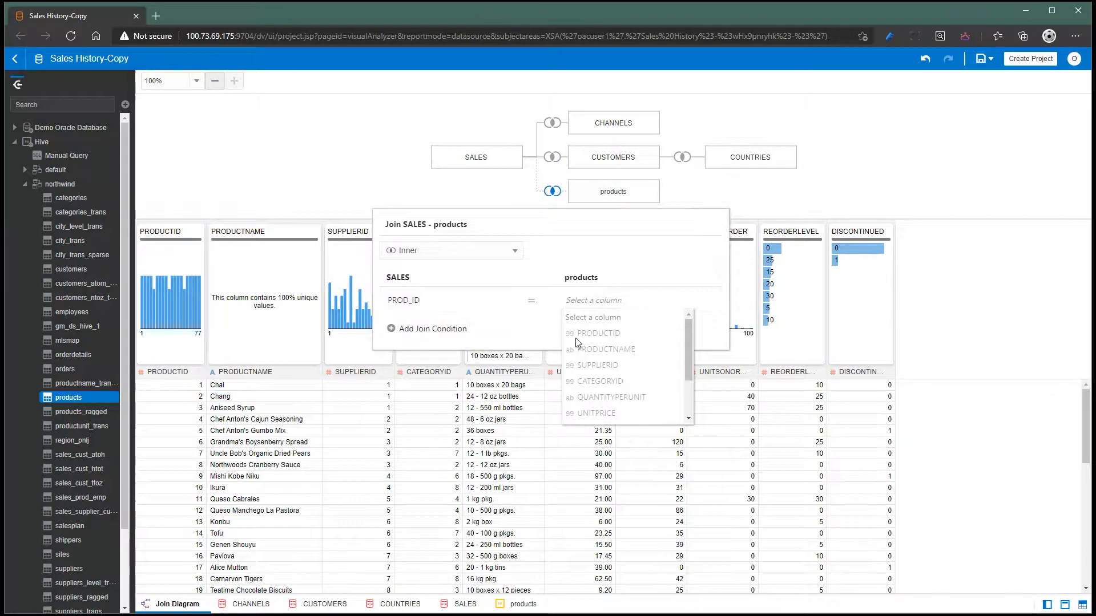
{"action": "mouse_move", "coordinate": [594, 336]}
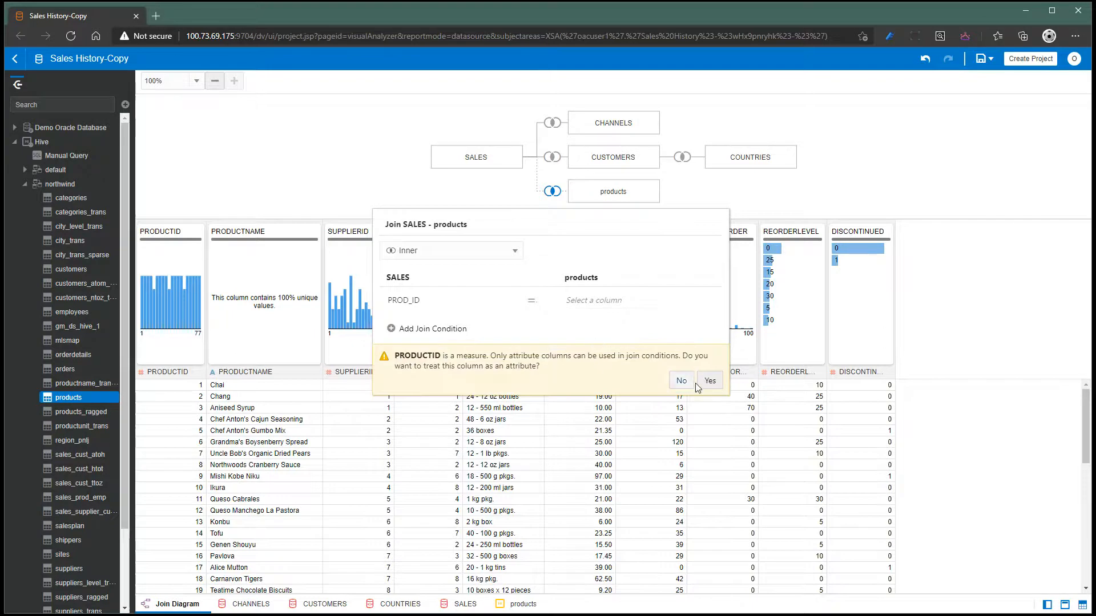
{"action": "left_click", "coordinate": [680, 381]}
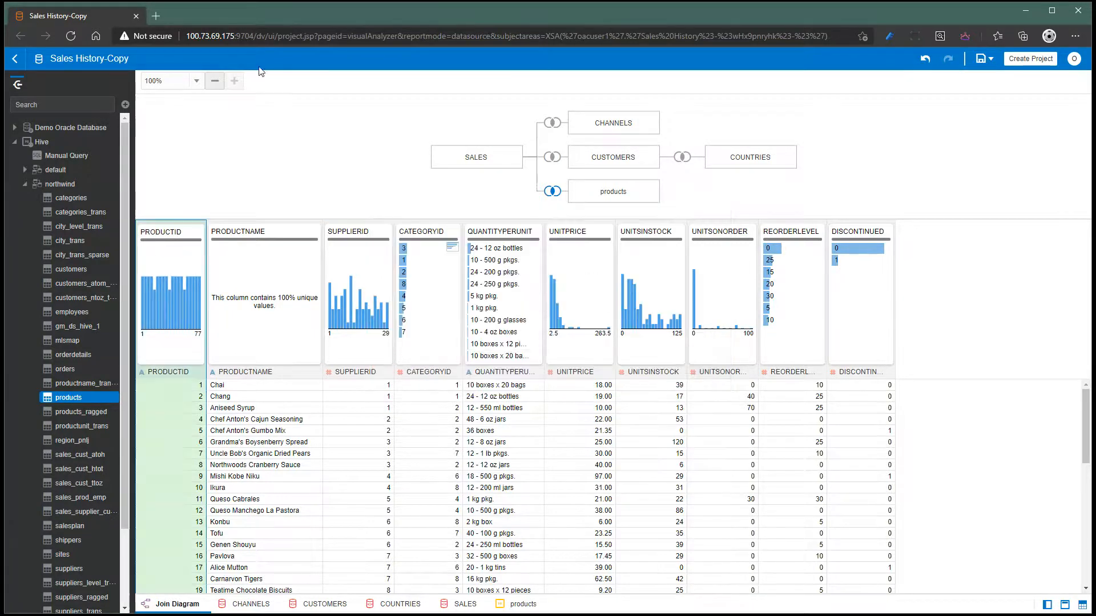
{"action": "left_click", "coordinate": [88, 58]}
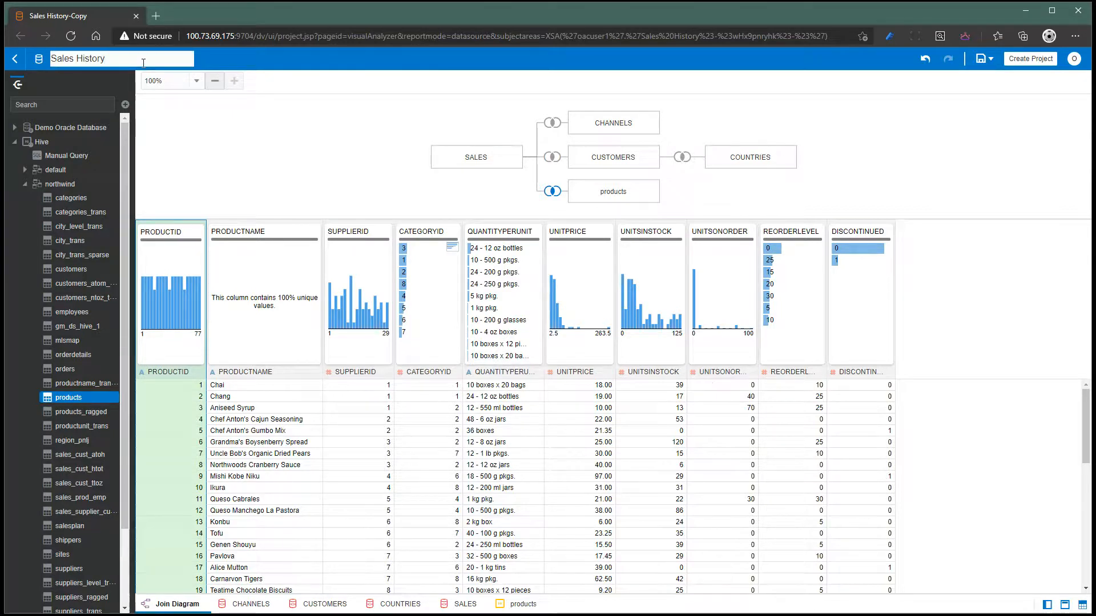
Rename the data set 'Sales History Oracle Hive' and return to the Data Sets list.
{"action": "type", "text": "Oracle"}
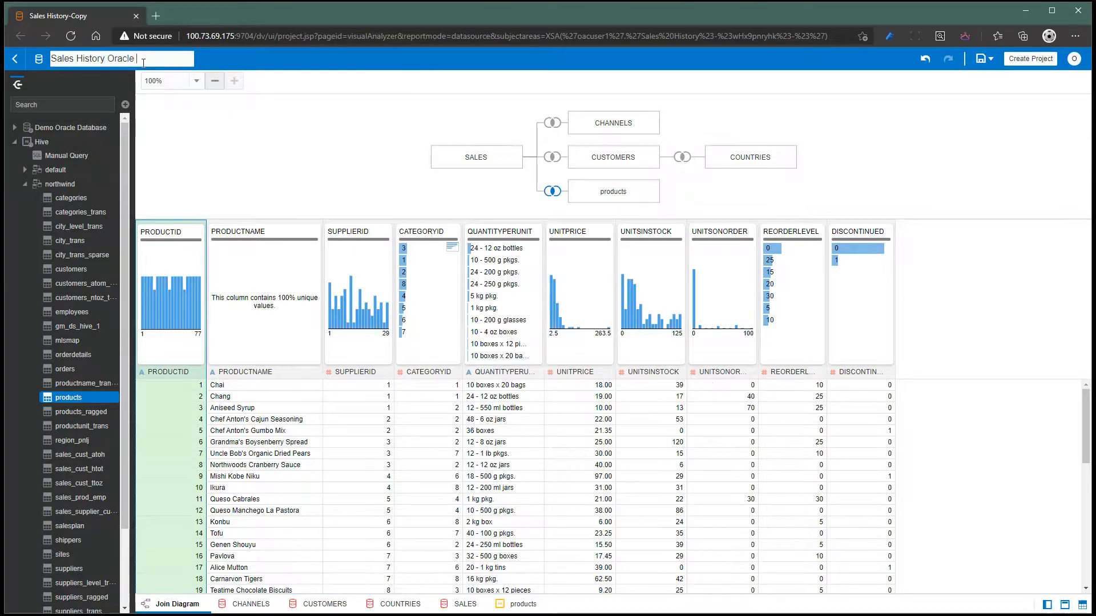
{"action": "type", "text": "Hive"}
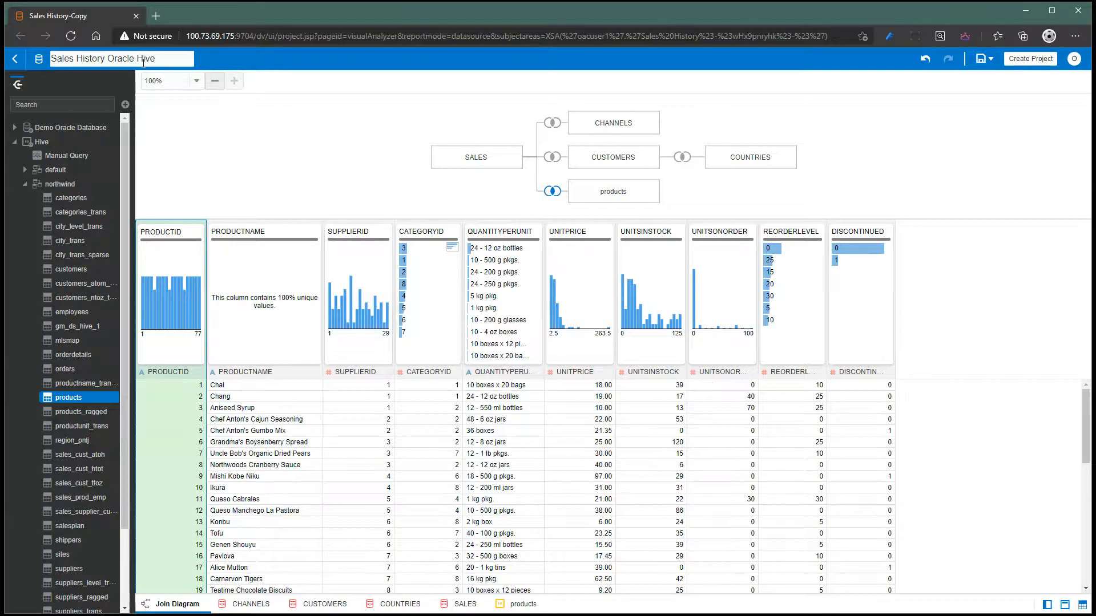
{"action": "key", "text": "Return"}
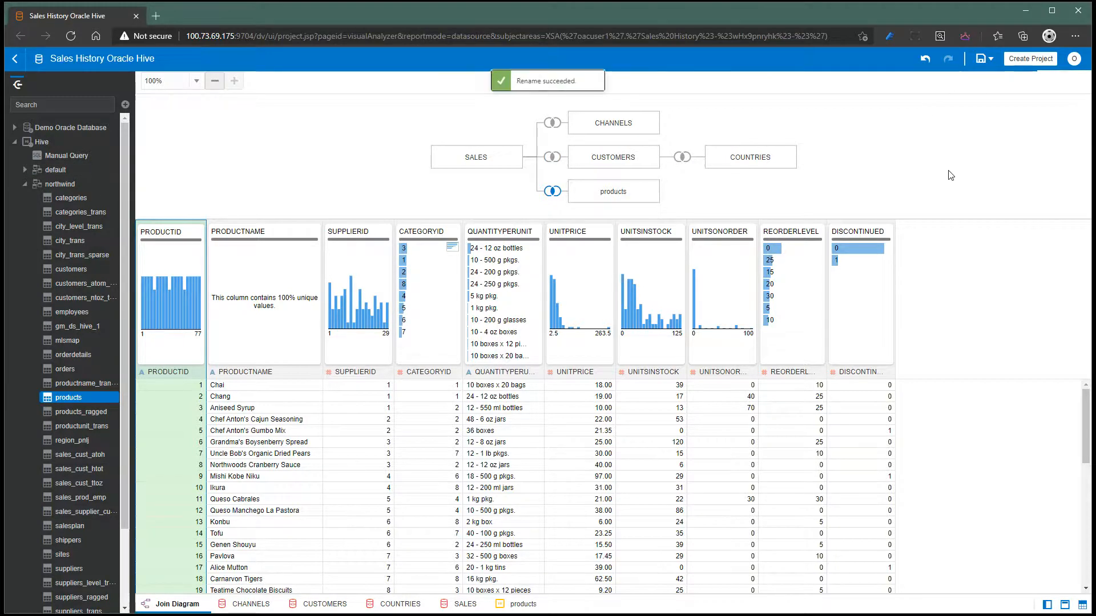
{"action": "left_click", "coordinate": [14, 59]}
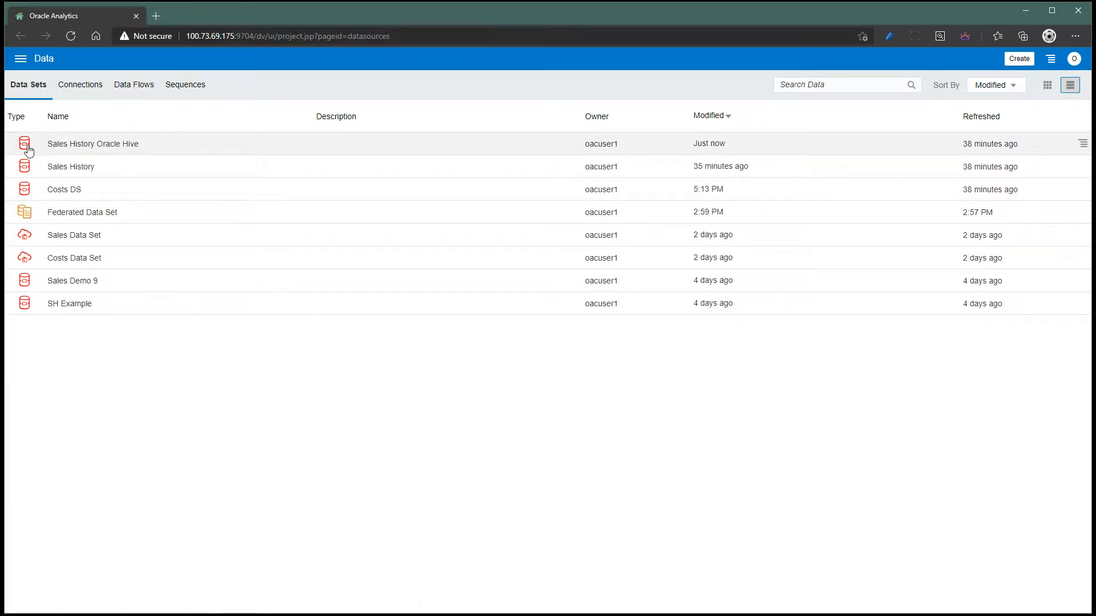
{"action": "mouse_move", "coordinate": [28, 215]}
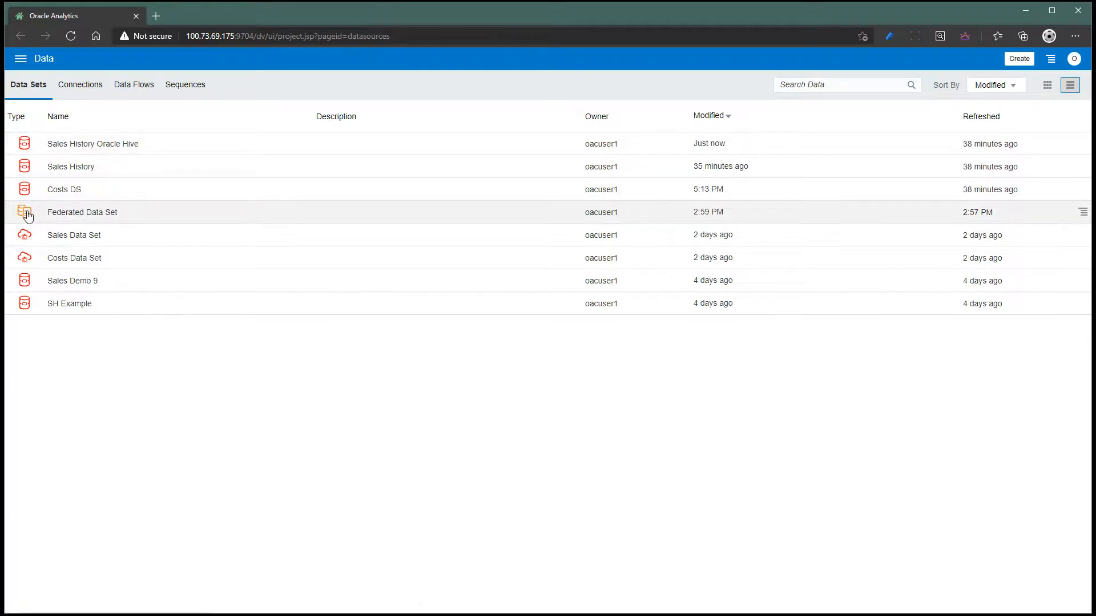
{"action": "mouse_move", "coordinate": [35, 153]}
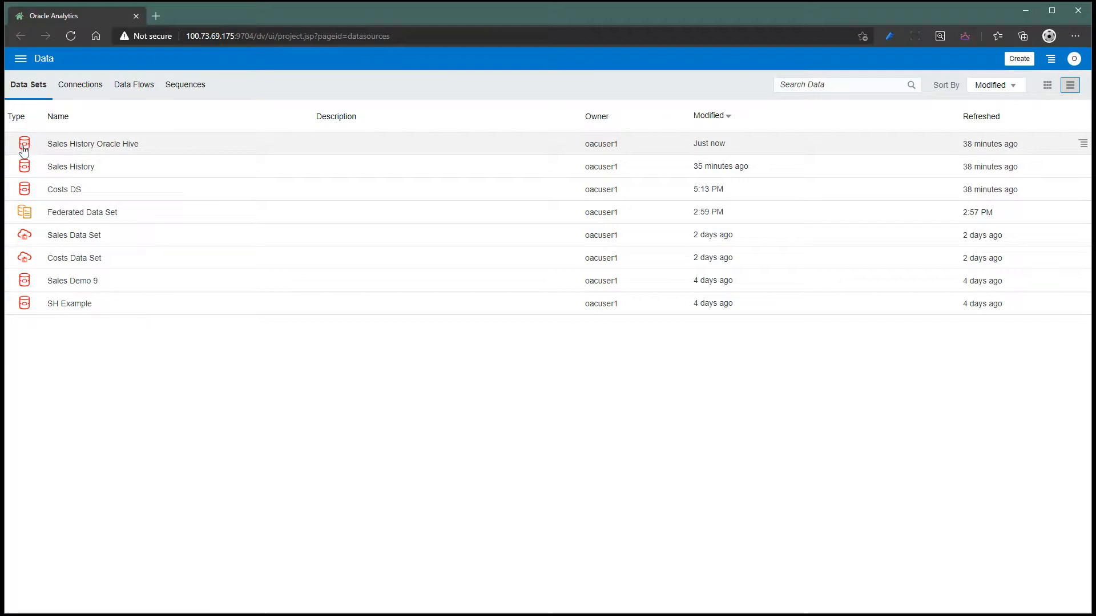
{"action": "mouse_move", "coordinate": [733, 142]}
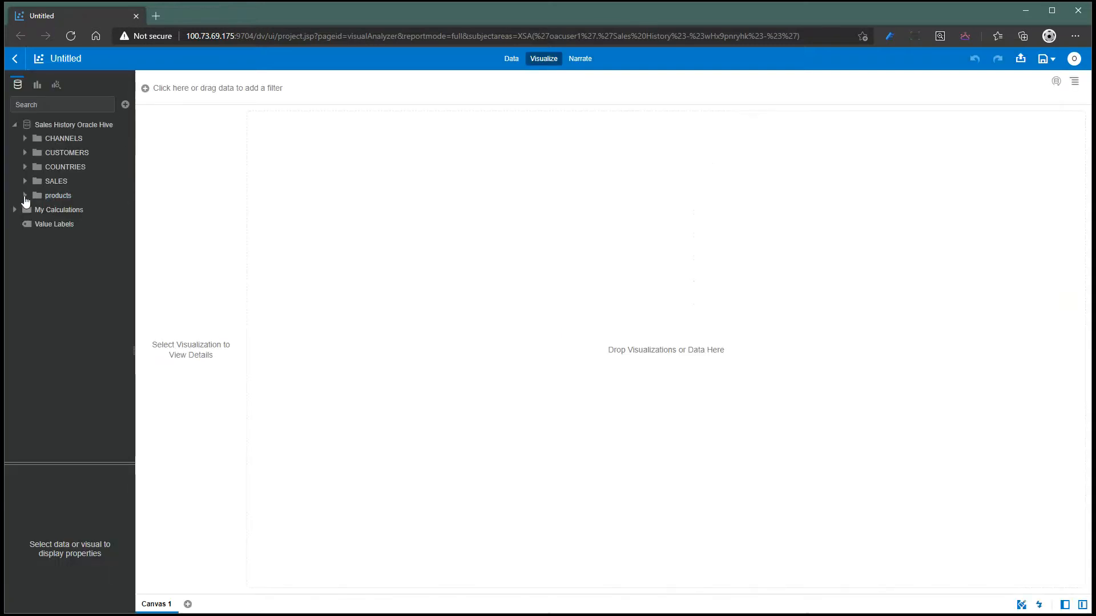
Expand products and SALES, then select PRODUCTNAME with QUANTITY_SOLD for an auto bar chart.
{"action": "left_click", "coordinate": [25, 195]}
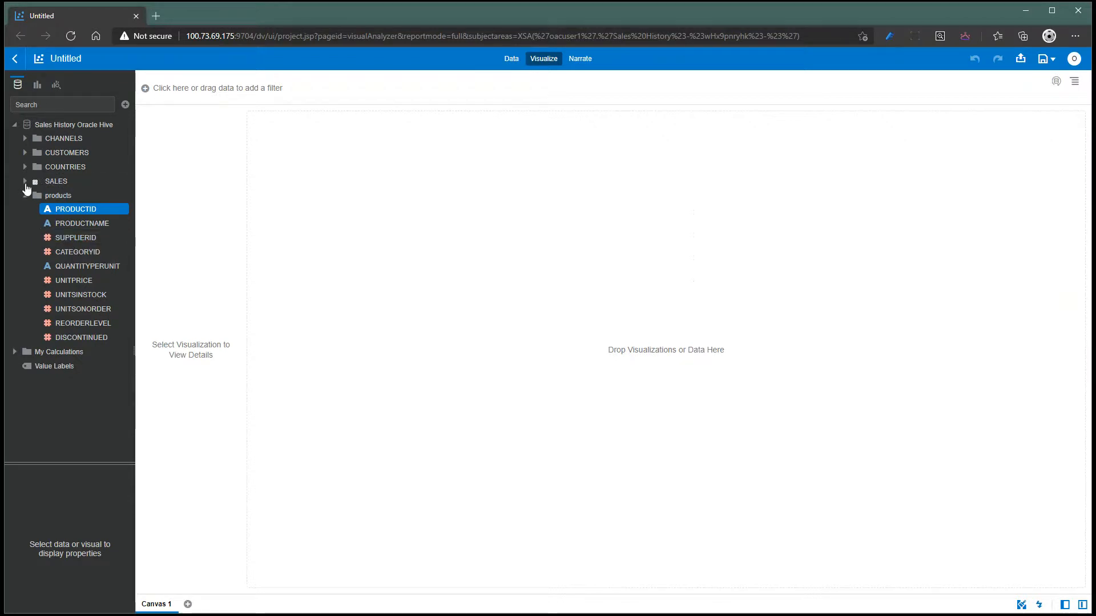
{"action": "left_click", "coordinate": [24, 181]}
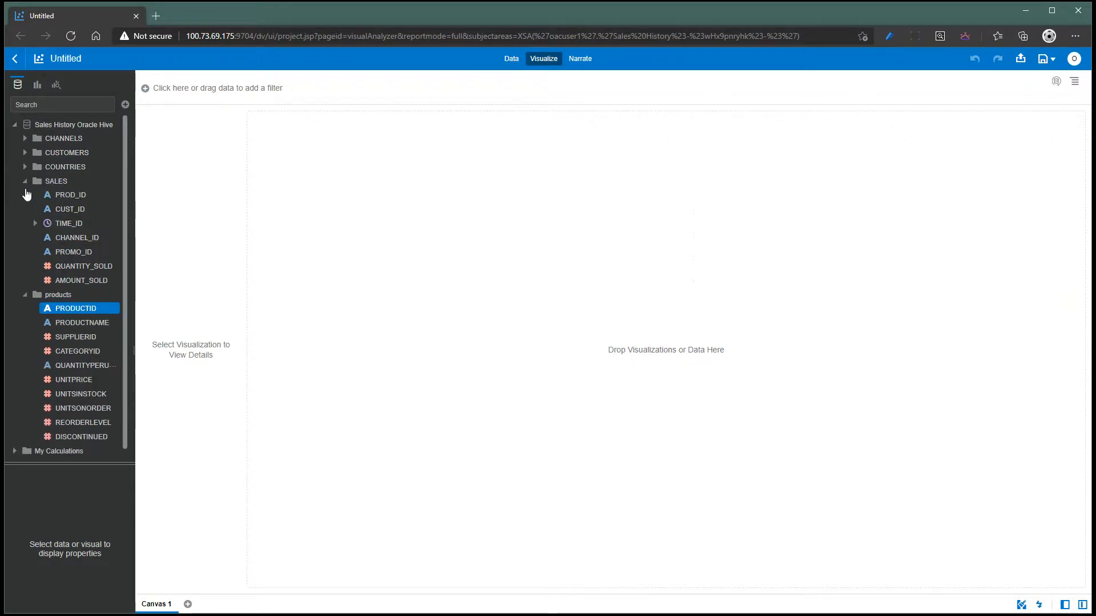
{"action": "left_click", "coordinate": [80, 393]}
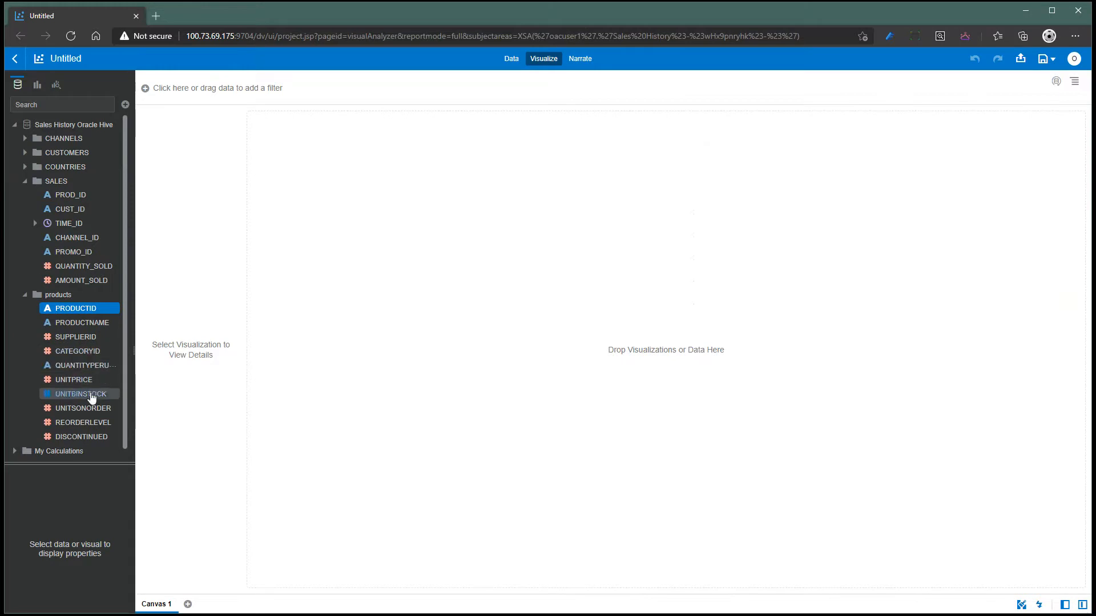
{"action": "left_click", "coordinate": [77, 322]}
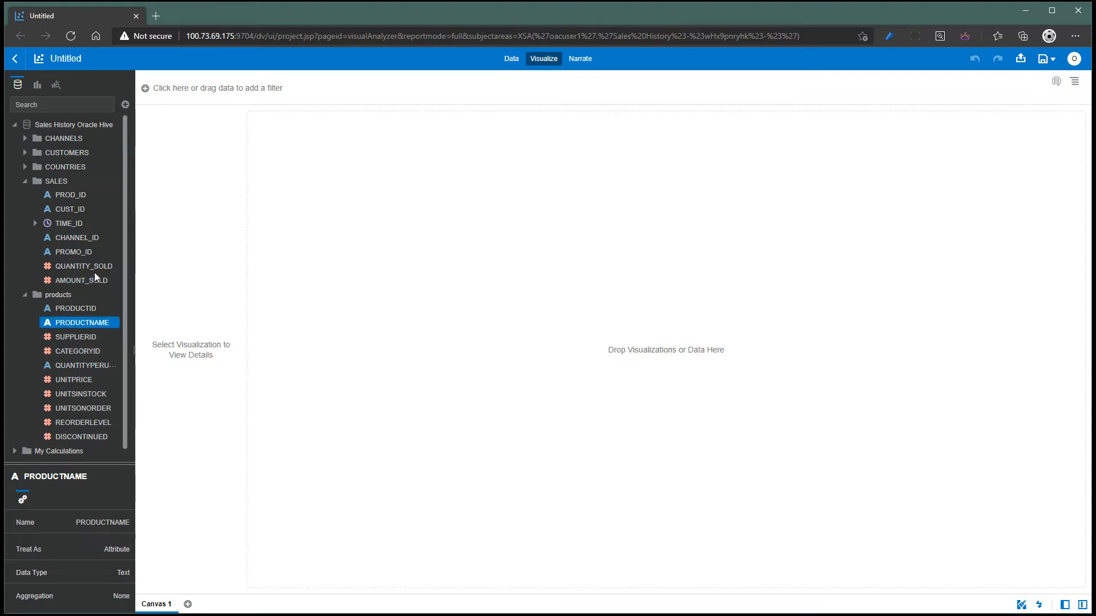
{"action": "left_click", "coordinate": [84, 267]}
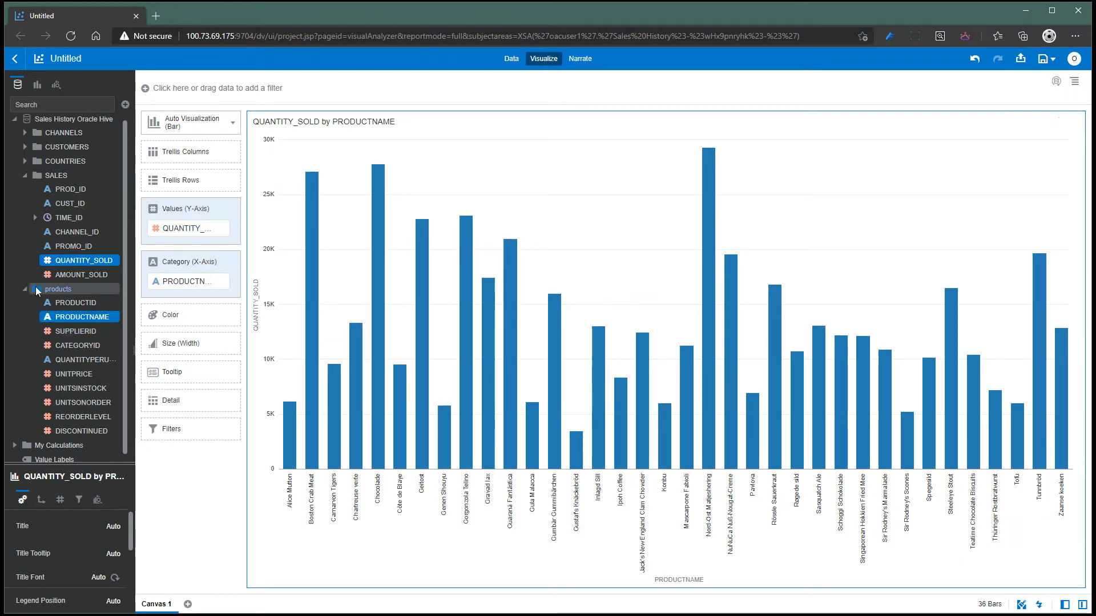
{"action": "mouse_move", "coordinate": [66, 131]}
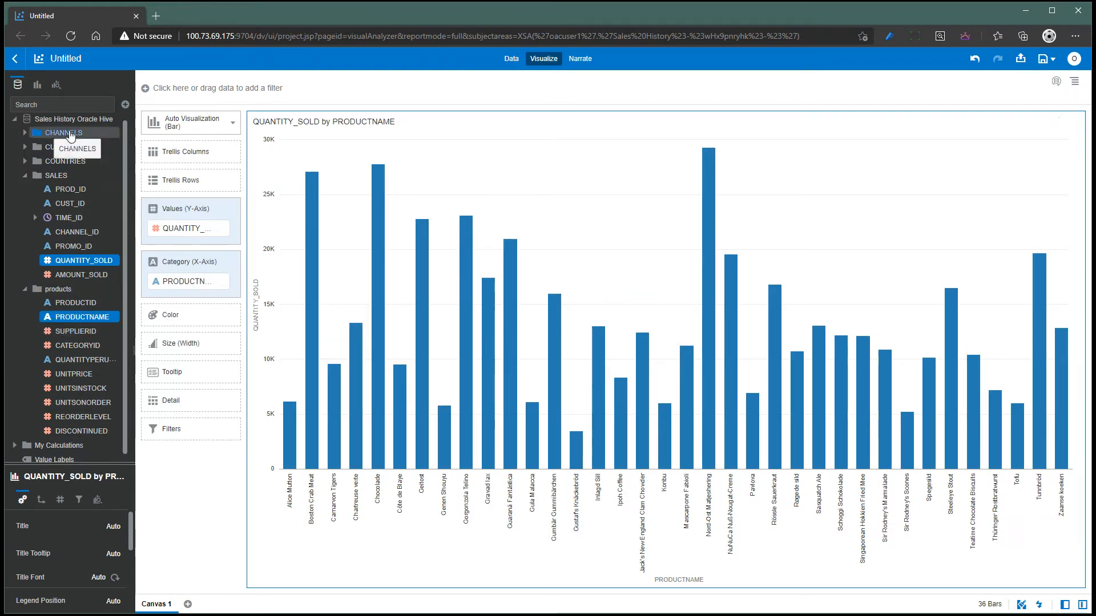
{"action": "mouse_move", "coordinate": [75, 231]}
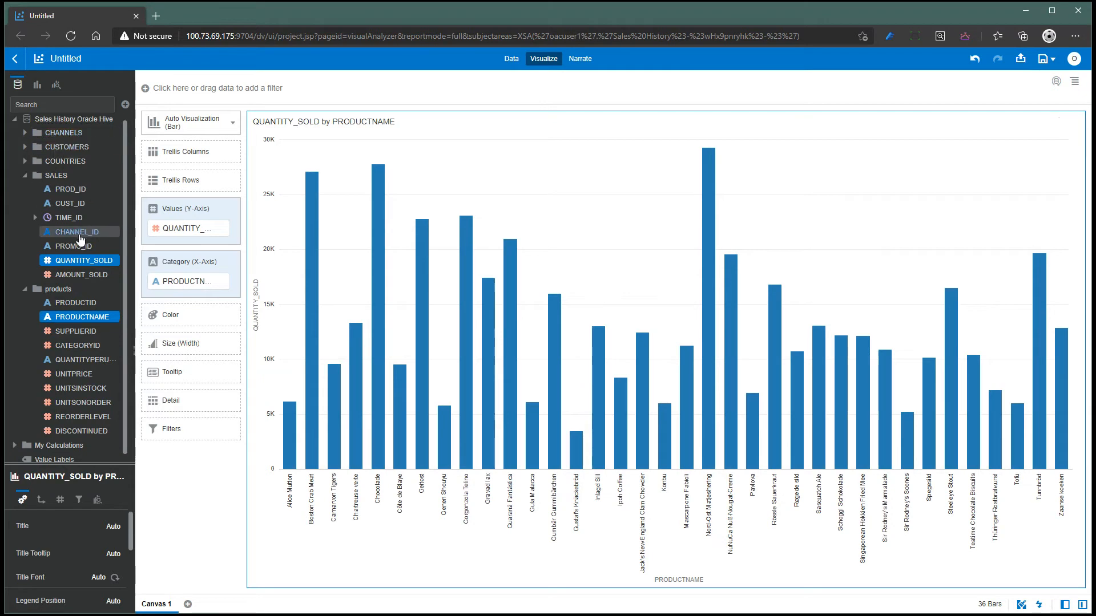